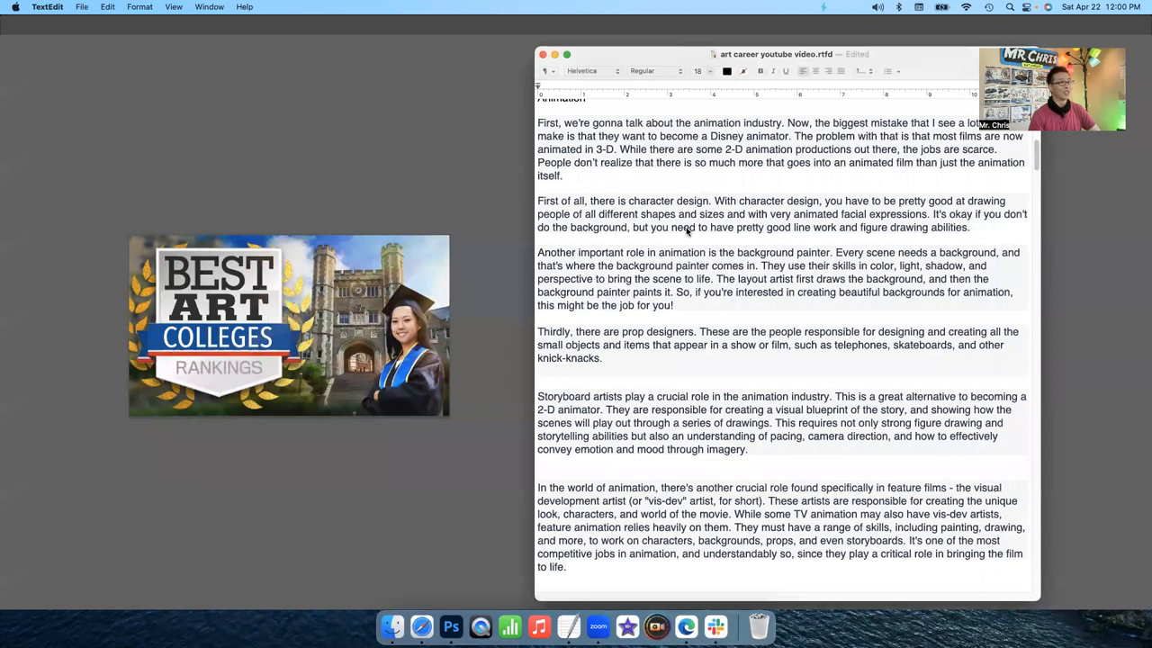
# Read through the art-schools video script and close the TextEdit document window
pyautogui.scroll(-3)
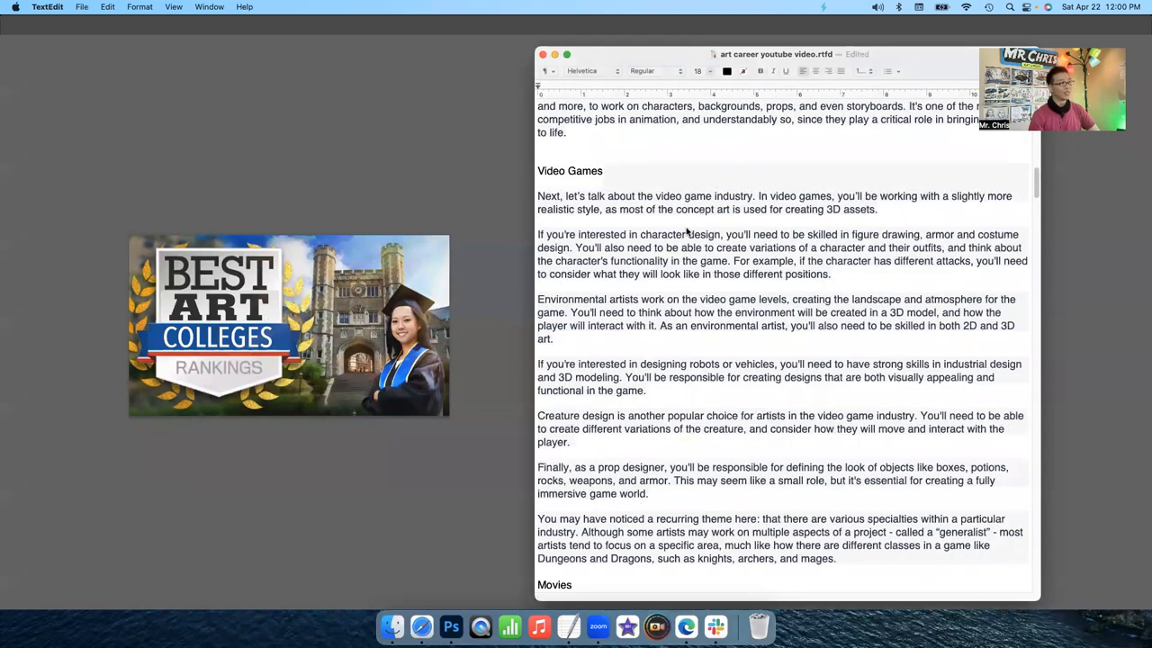
pyautogui.scroll(-3)
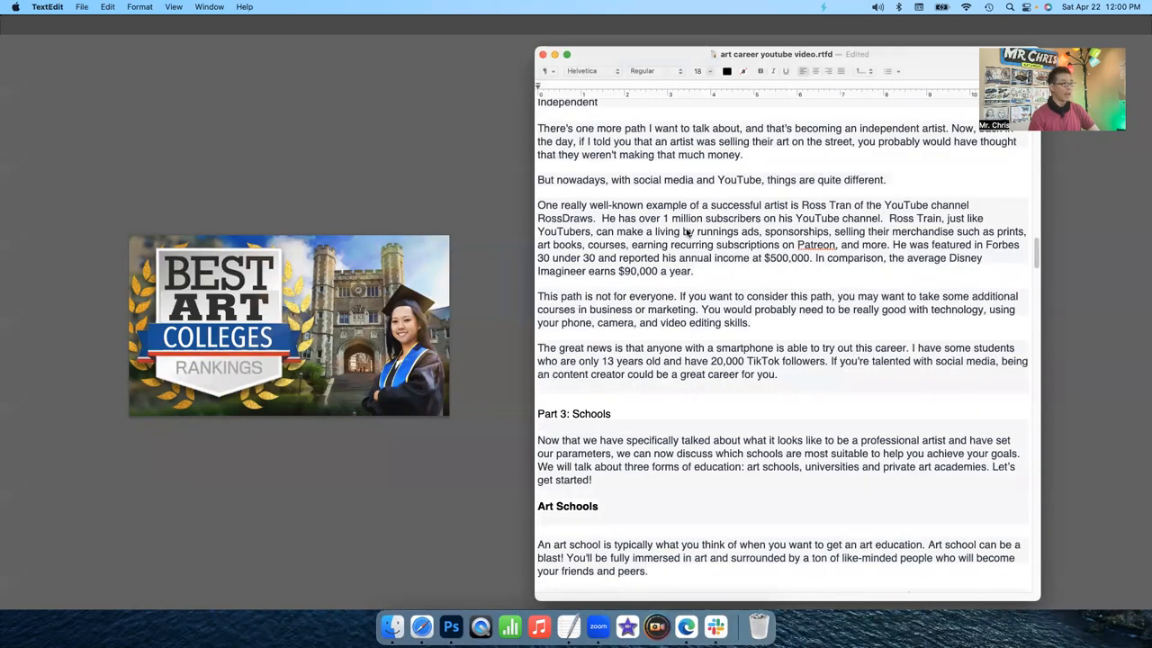
pyautogui.scroll(-3)
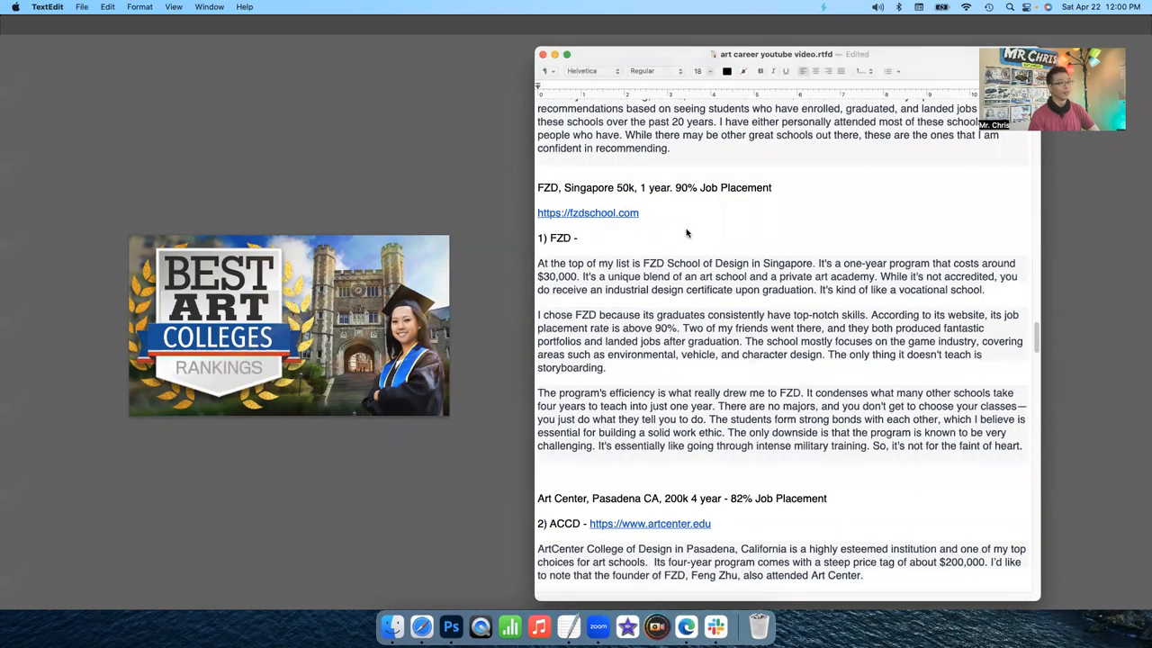
pyautogui.scroll(-3)
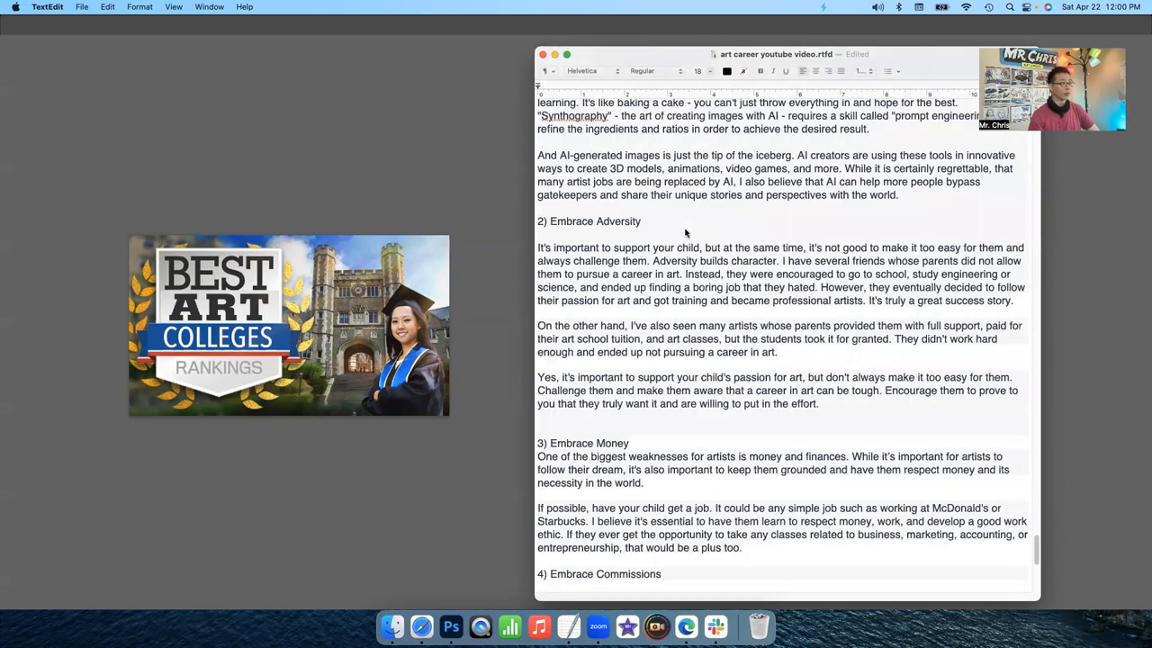
pyautogui.scroll(-3)
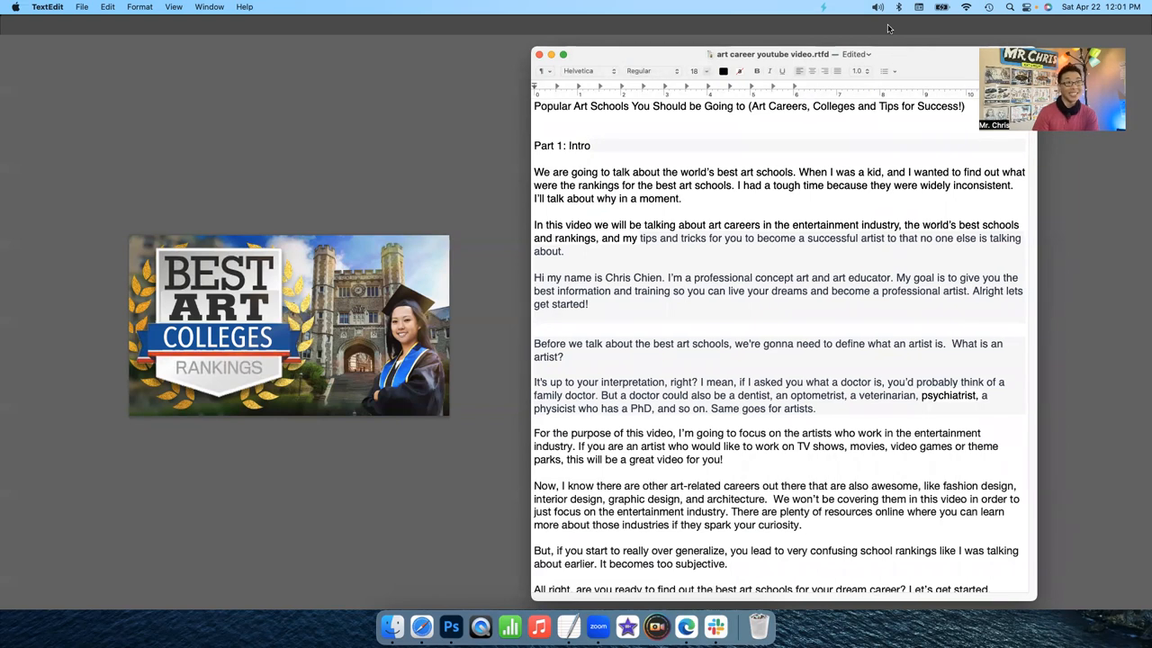
pyautogui.click(591, 144)
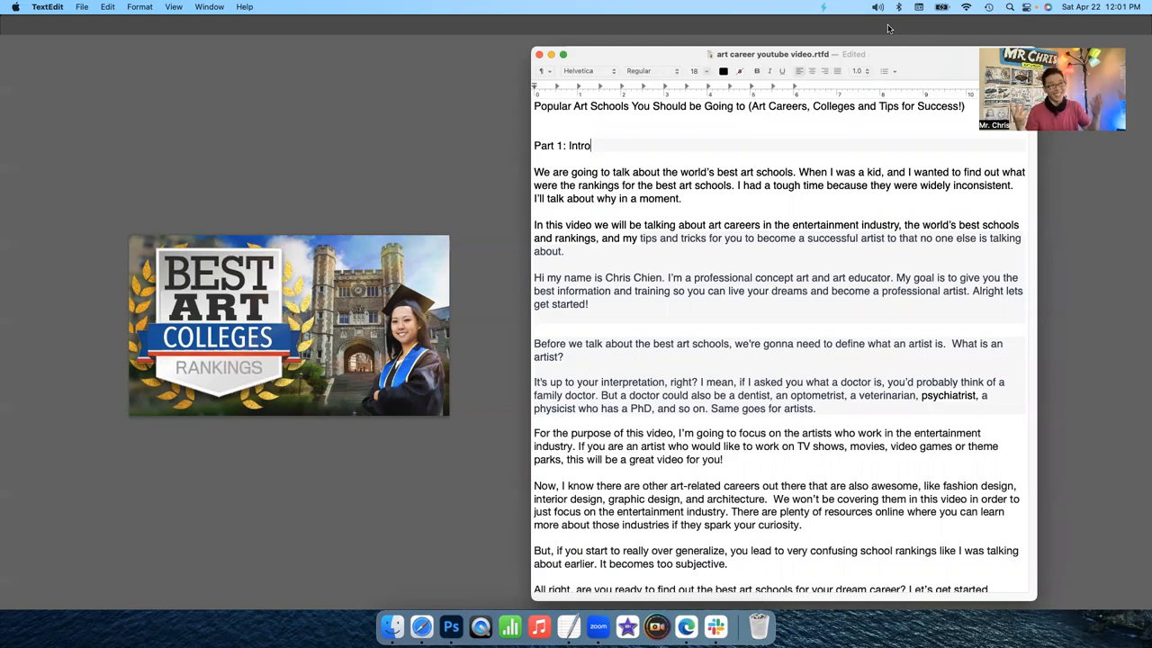
pyautogui.moveTo(936, 57)
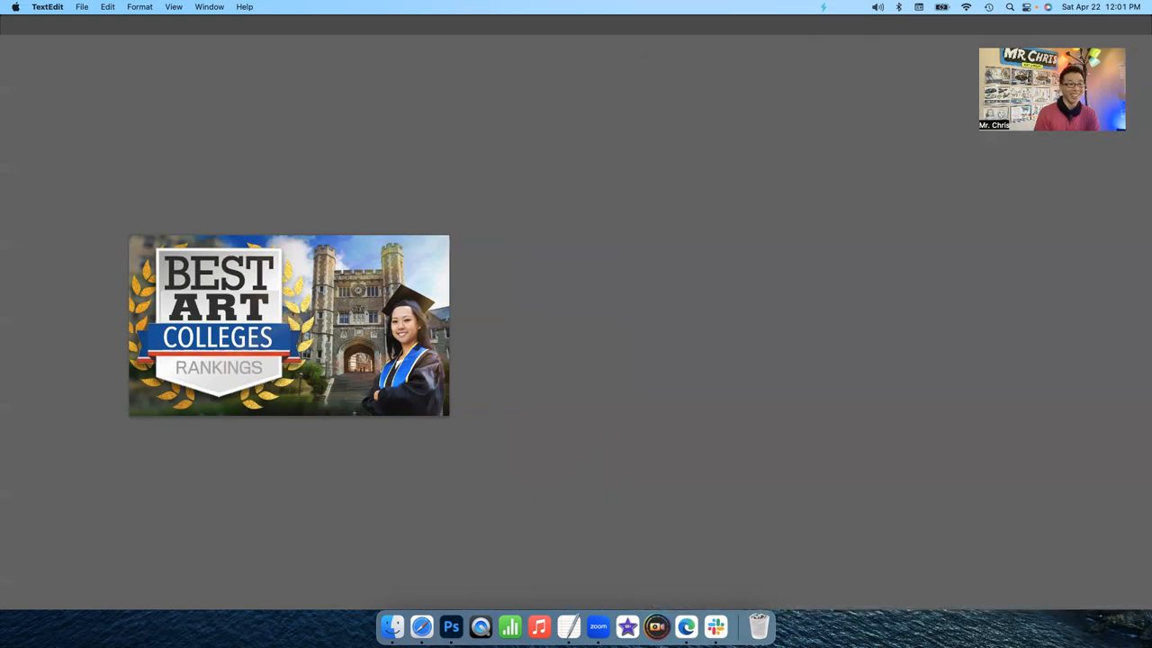
# Switch to Photoshop and expand Group 1 to reveal the thumbnail's layers
pyautogui.click(450, 627)
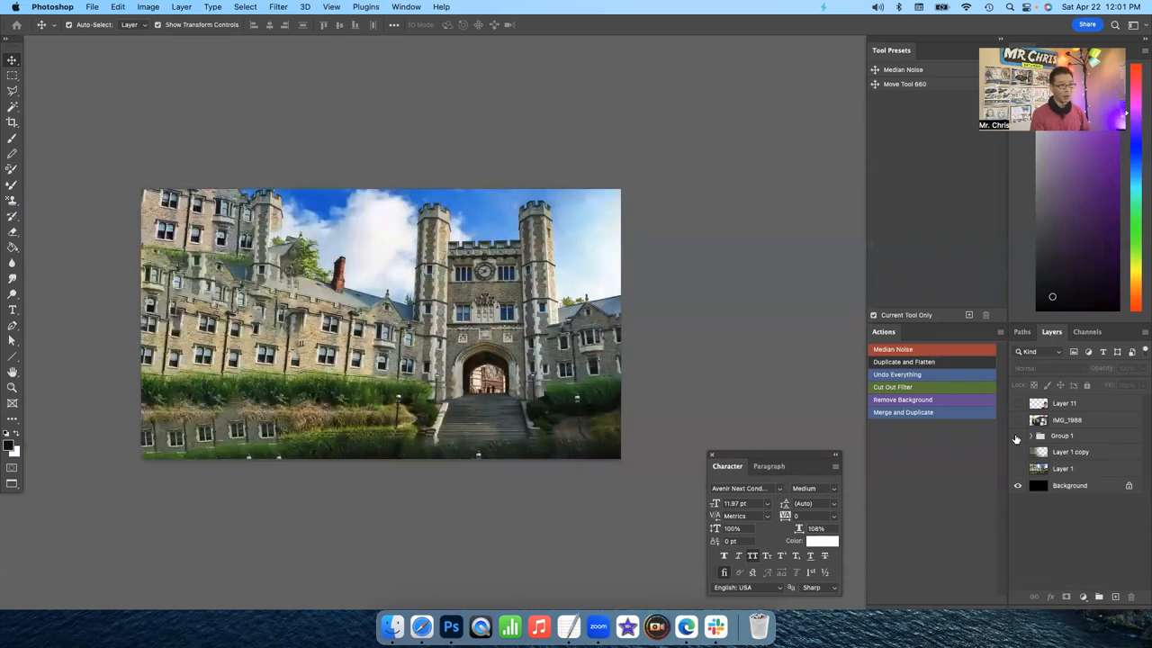
pyautogui.click(1031, 436)
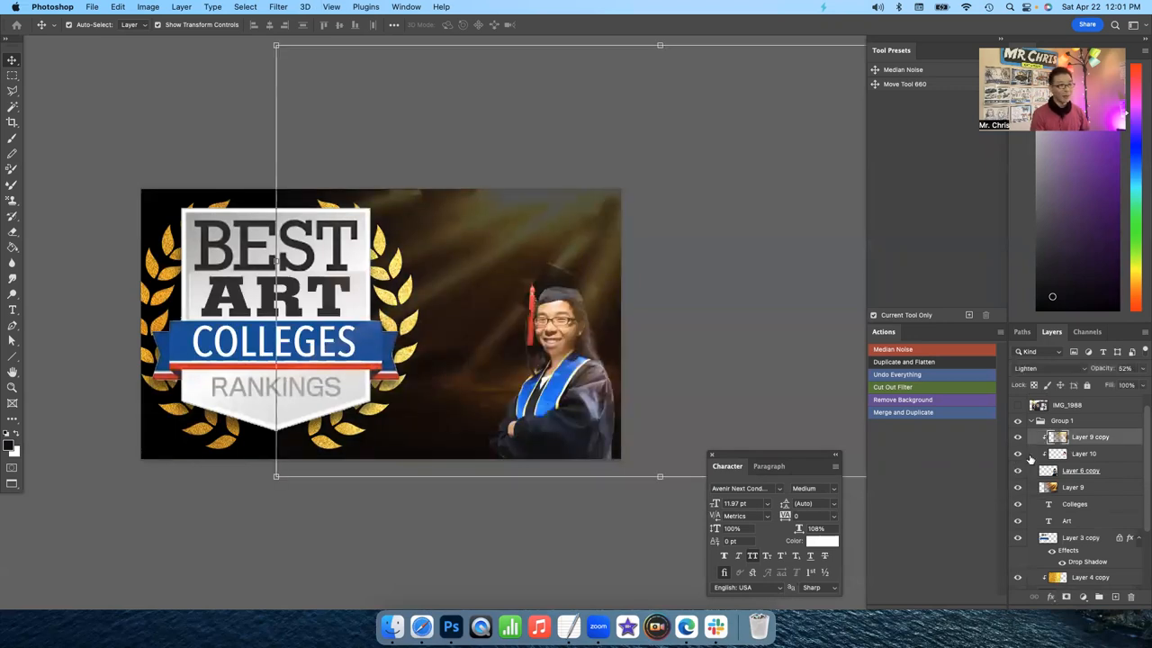
pyautogui.moveTo(1026, 454)
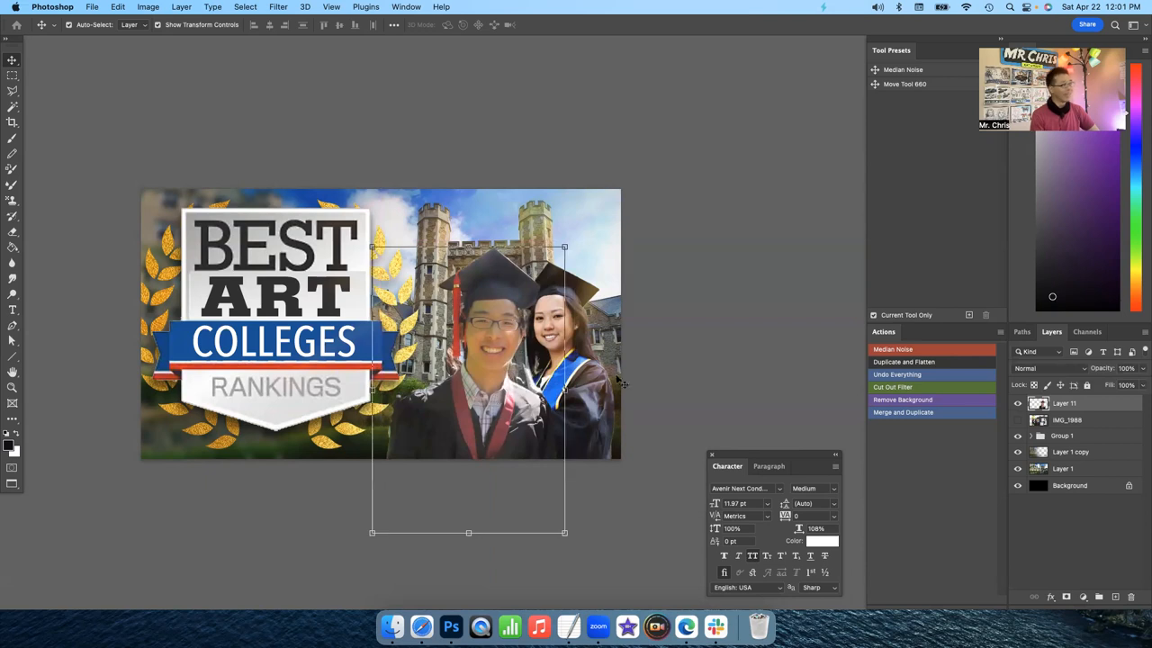
pyautogui.moveTo(421, 626)
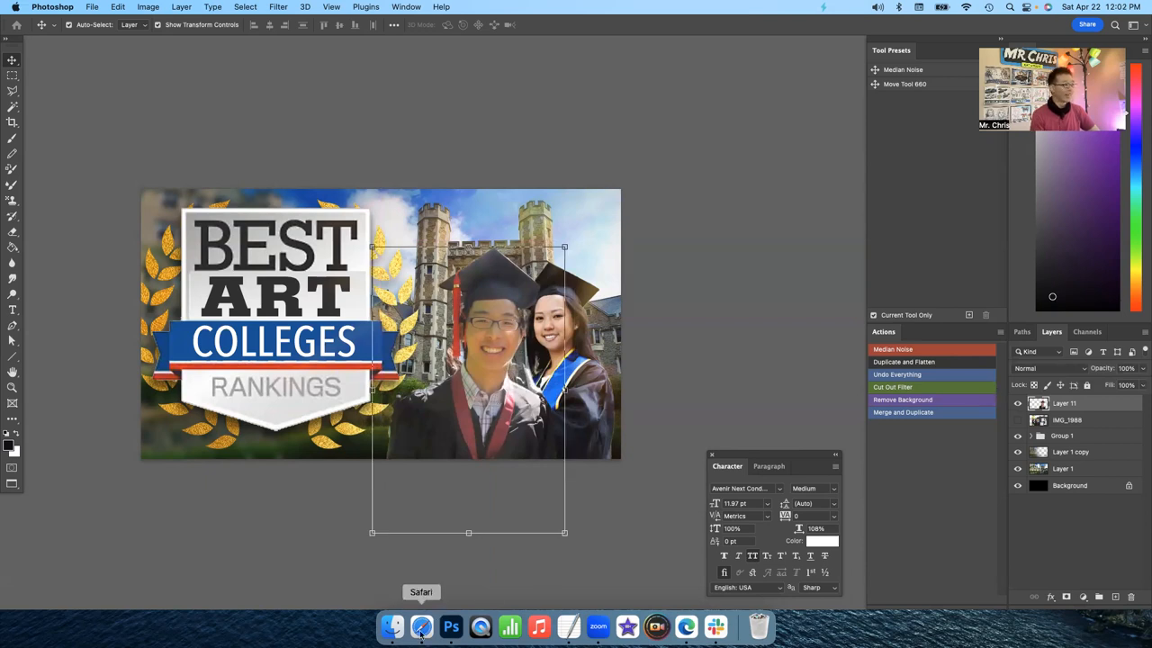
# Browse the graduation photos folder in Finder and preview IMG_2013.JPG
pyautogui.click(392, 627)
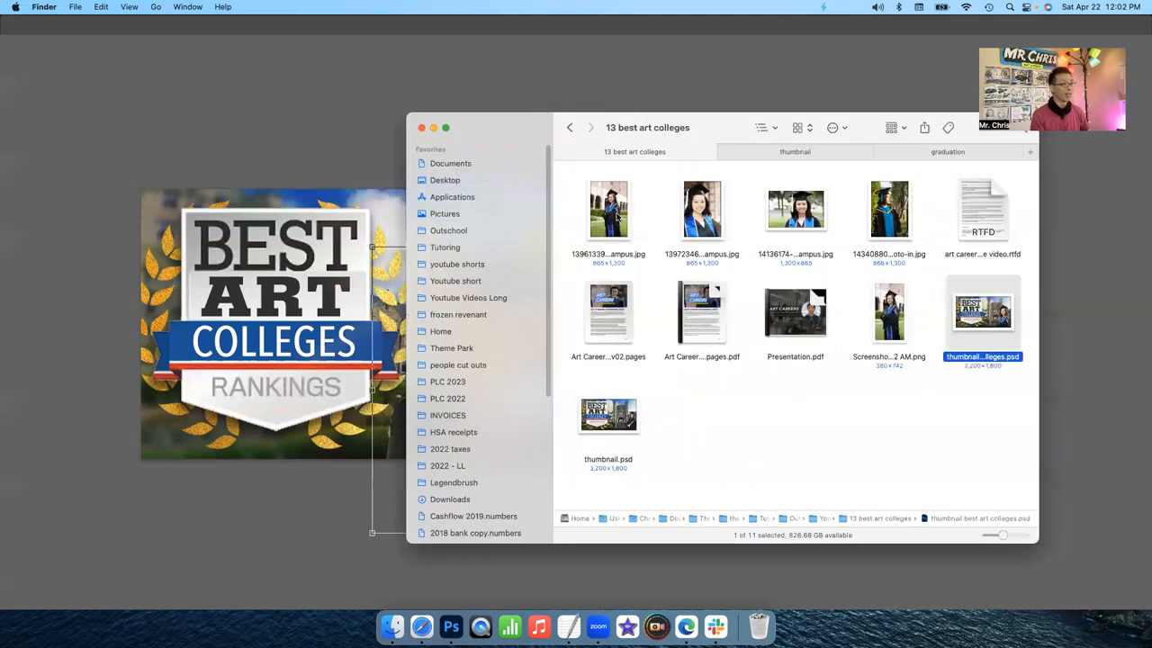
pyautogui.click(609, 208)
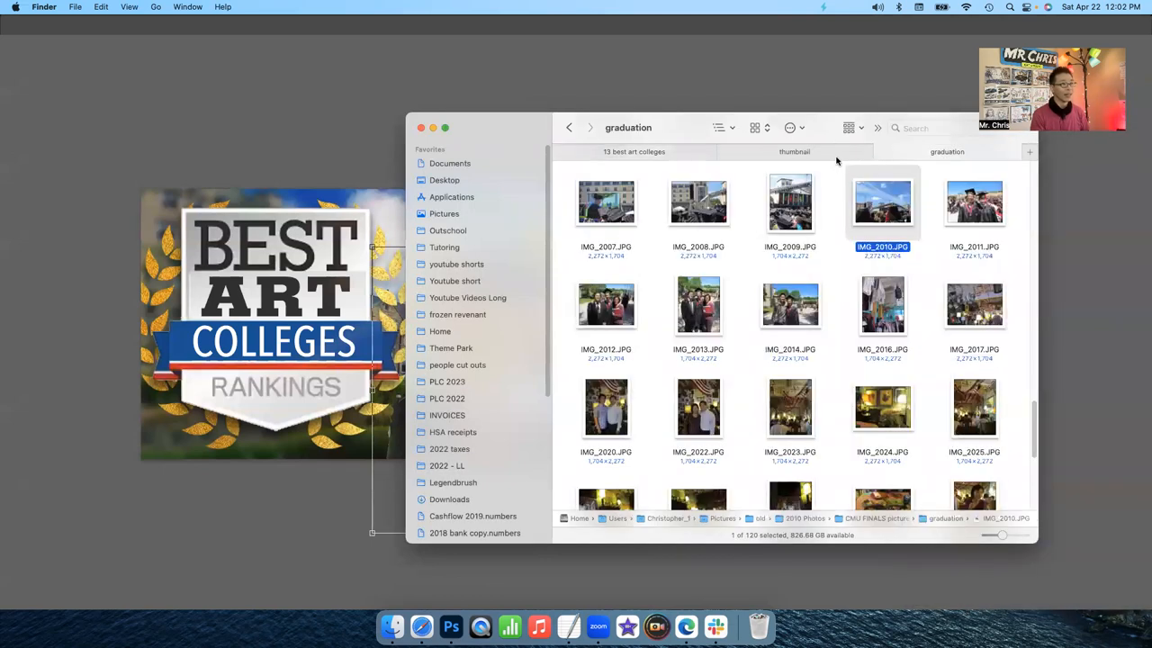
pyautogui.click(699, 304)
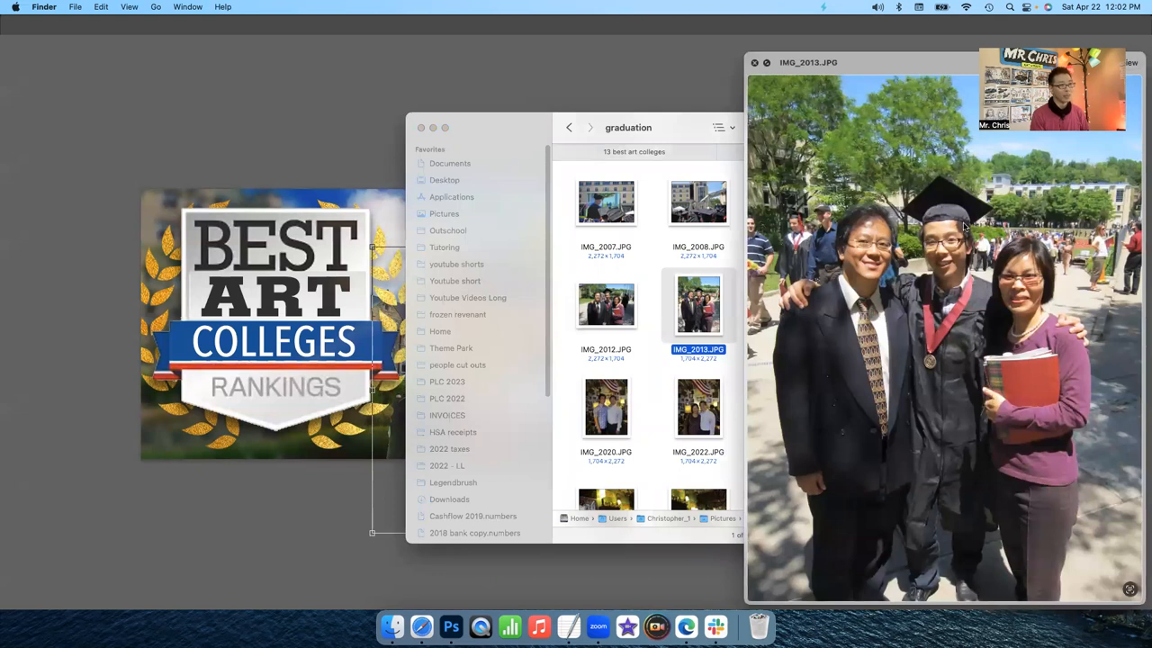
pyautogui.moveTo(902, 306)
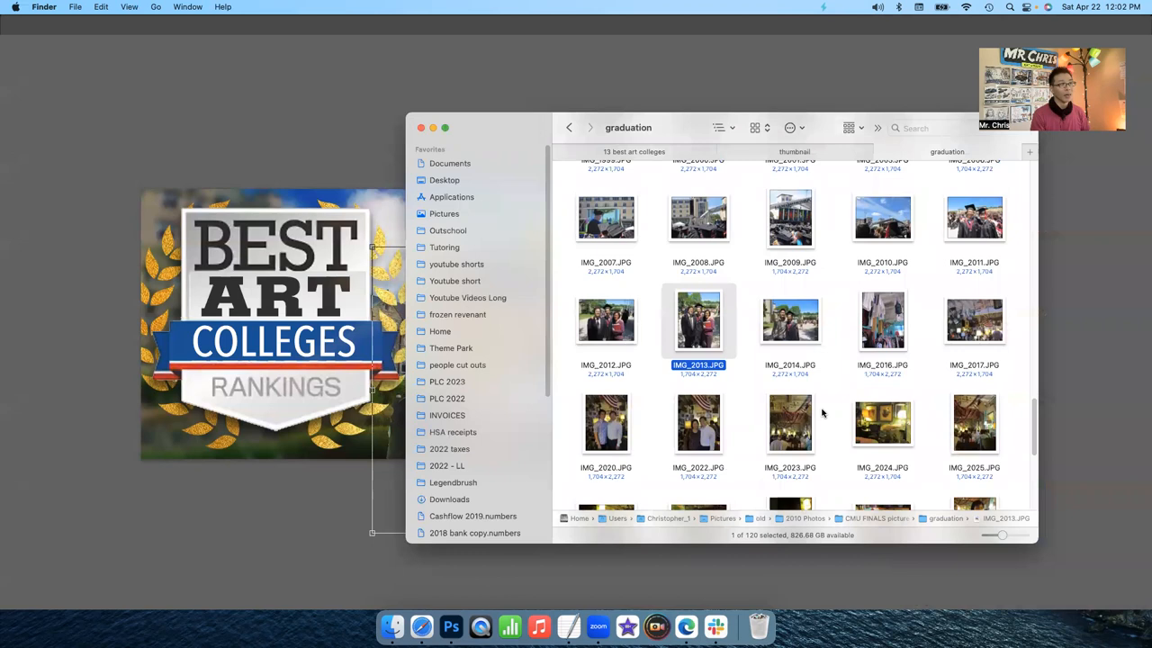
pyautogui.scroll(3)
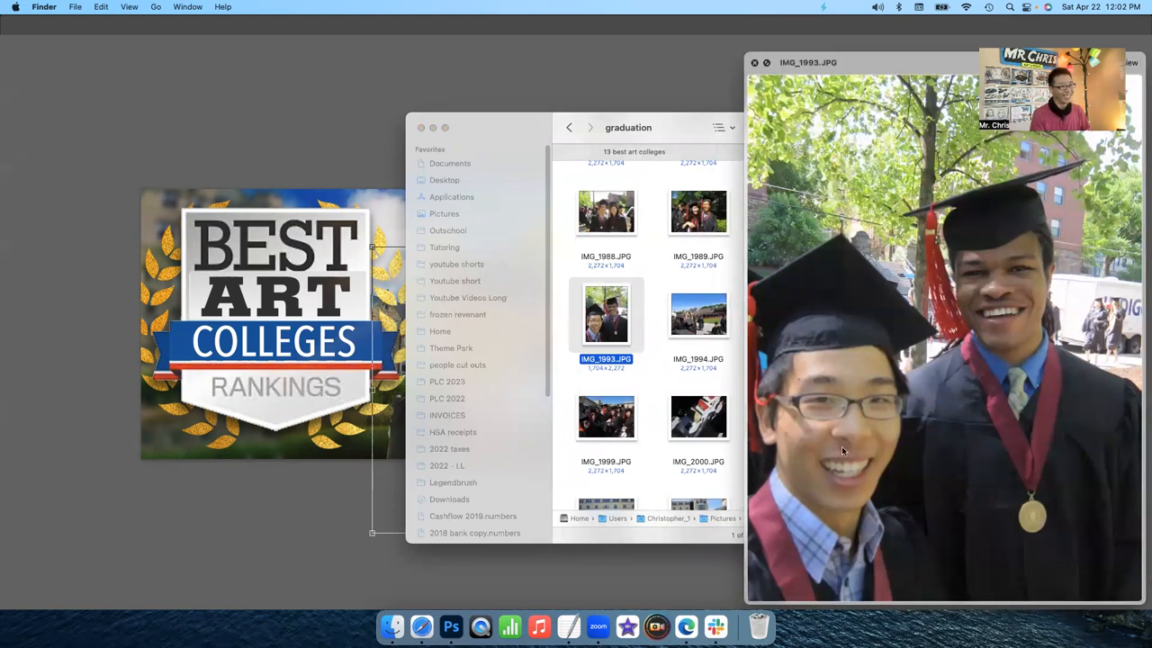
pyautogui.click(754, 61)
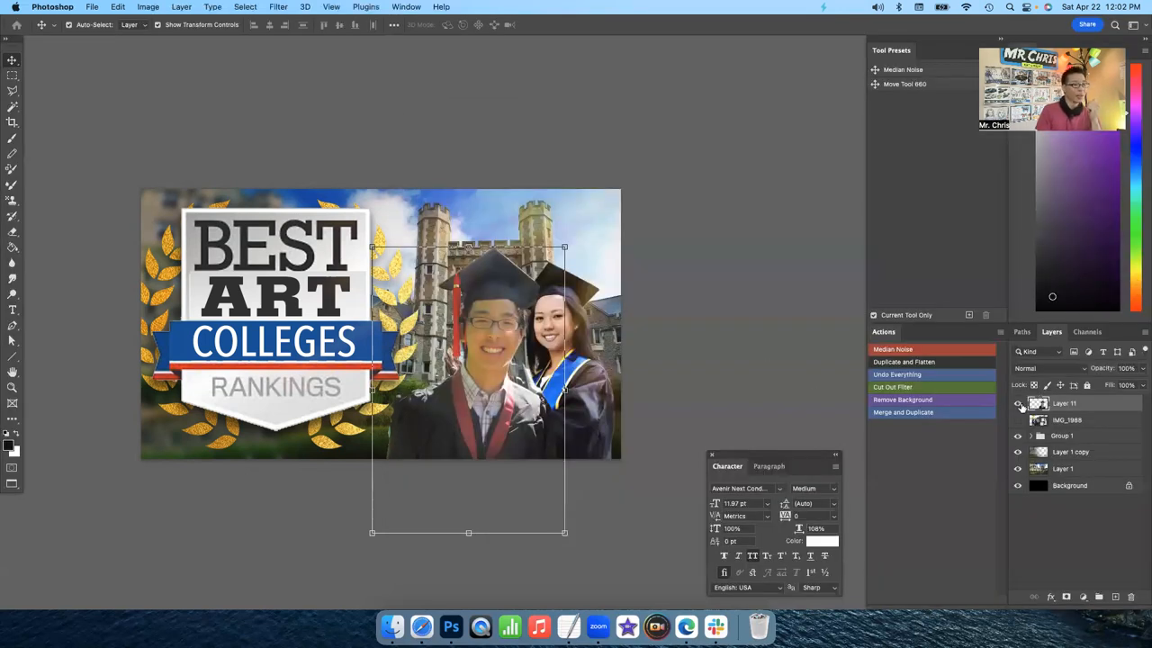
# Hide the two-graduates layer so only the woman graduate remains on campus
pyautogui.click(1019, 403)
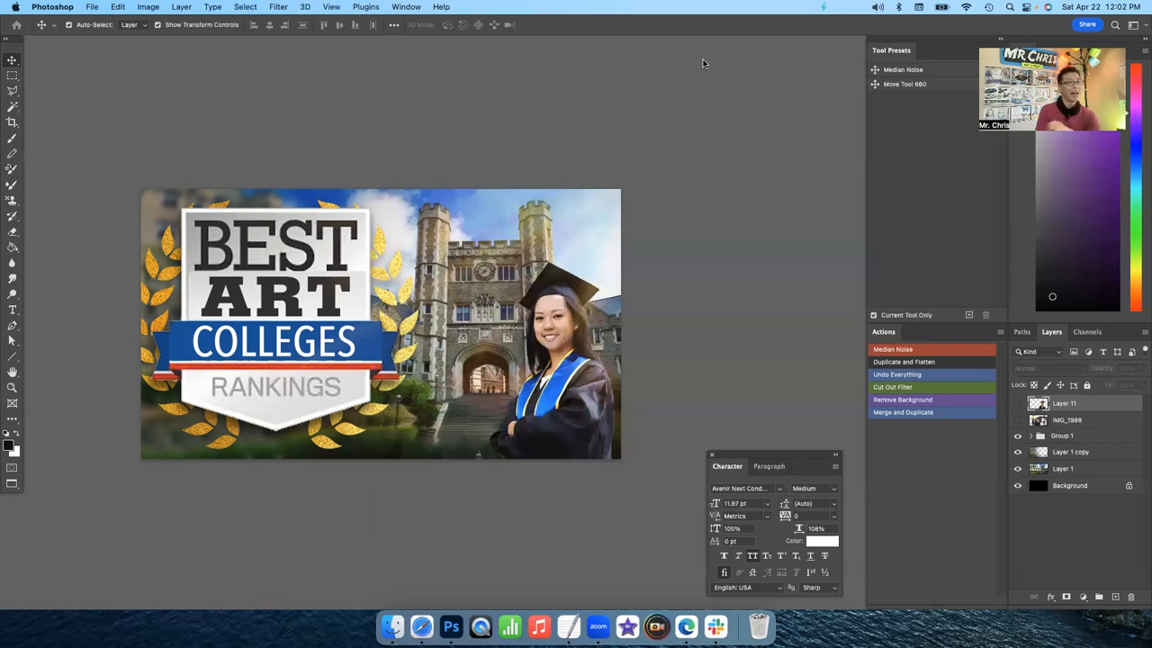
pyautogui.moveTo(684, 60)
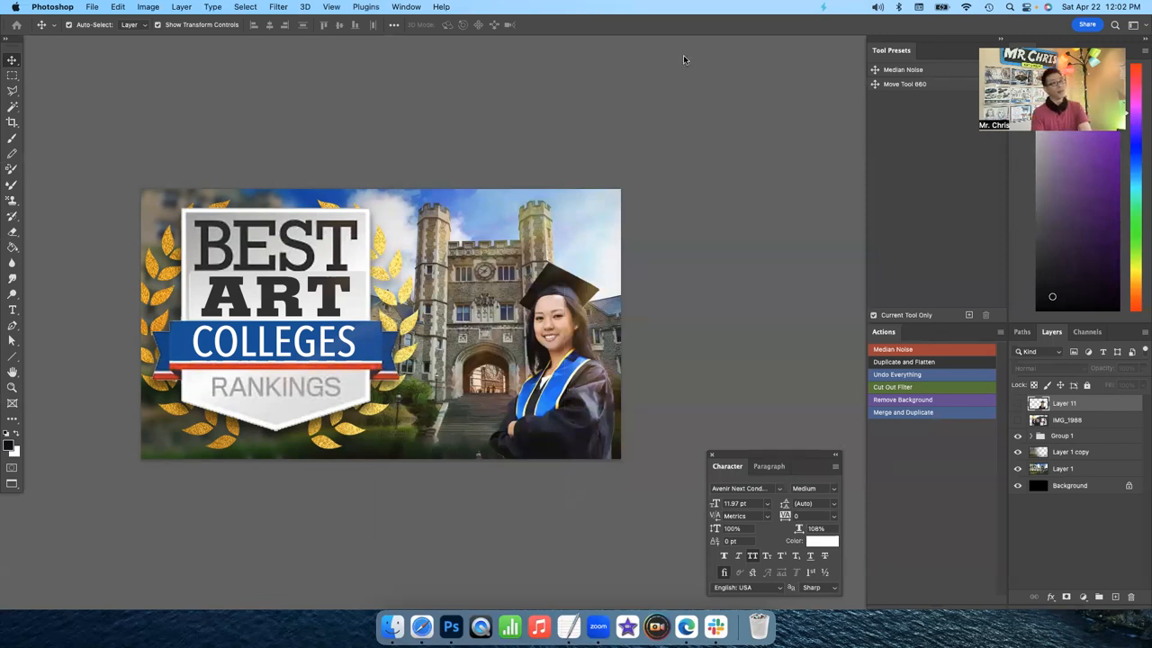